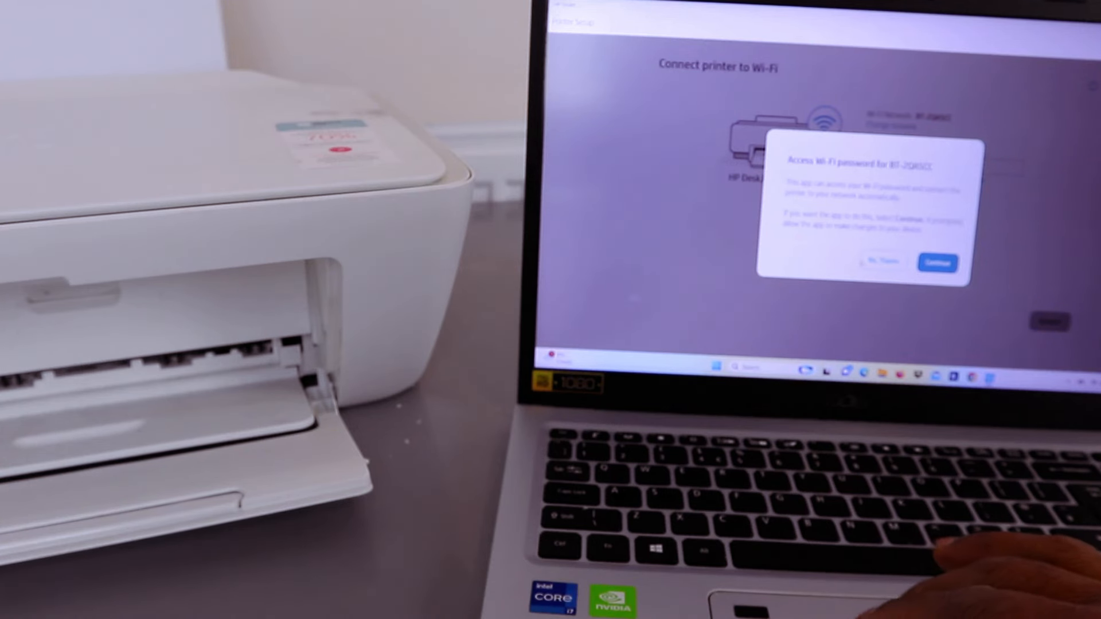
Continue in the 'Access Wi-Fi password' dialog so HP Smart retrieves the saved network password
{"action": "left_click", "coordinate": [938, 263]}
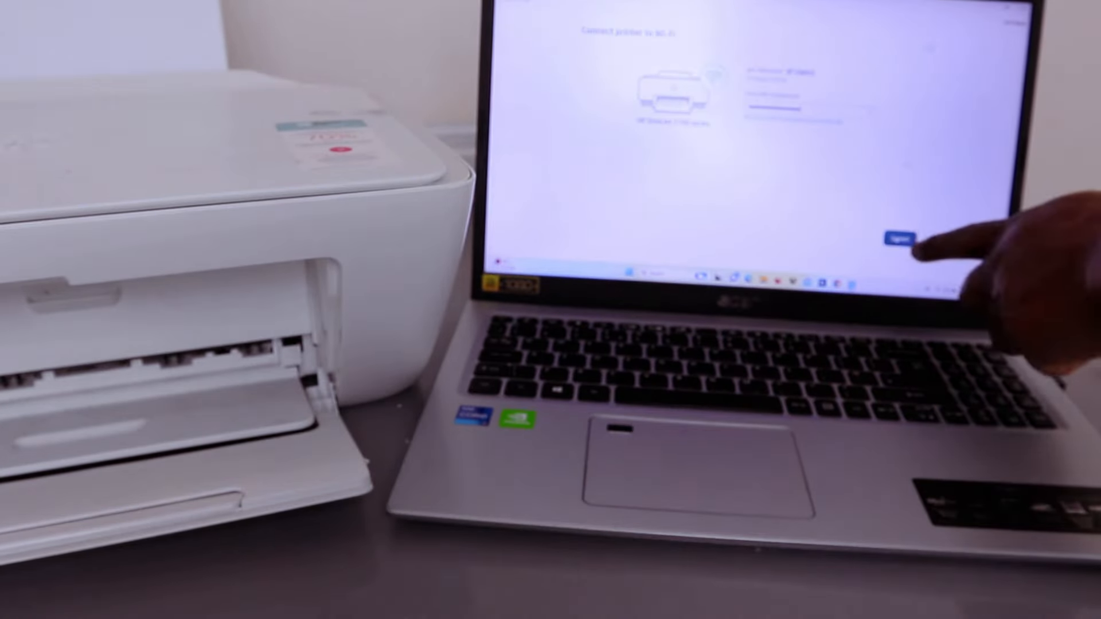
{"action": "left_click", "coordinate": [902, 236]}
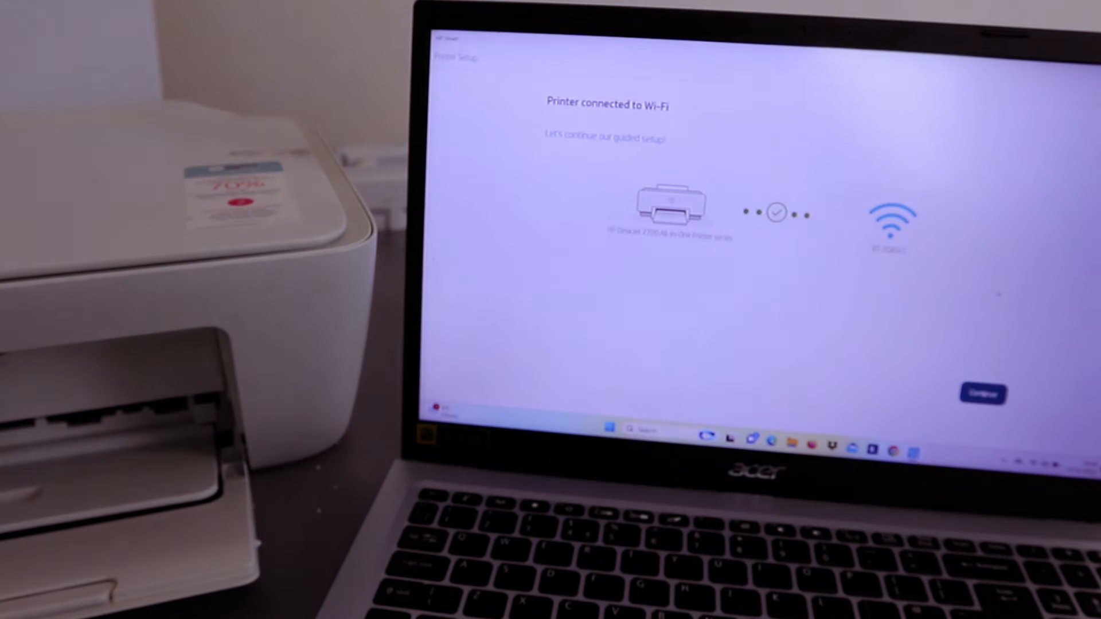
Continue past the 'Printer connected to Wi-Fi' screen into the guided setup
{"action": "left_click", "coordinate": [982, 393]}
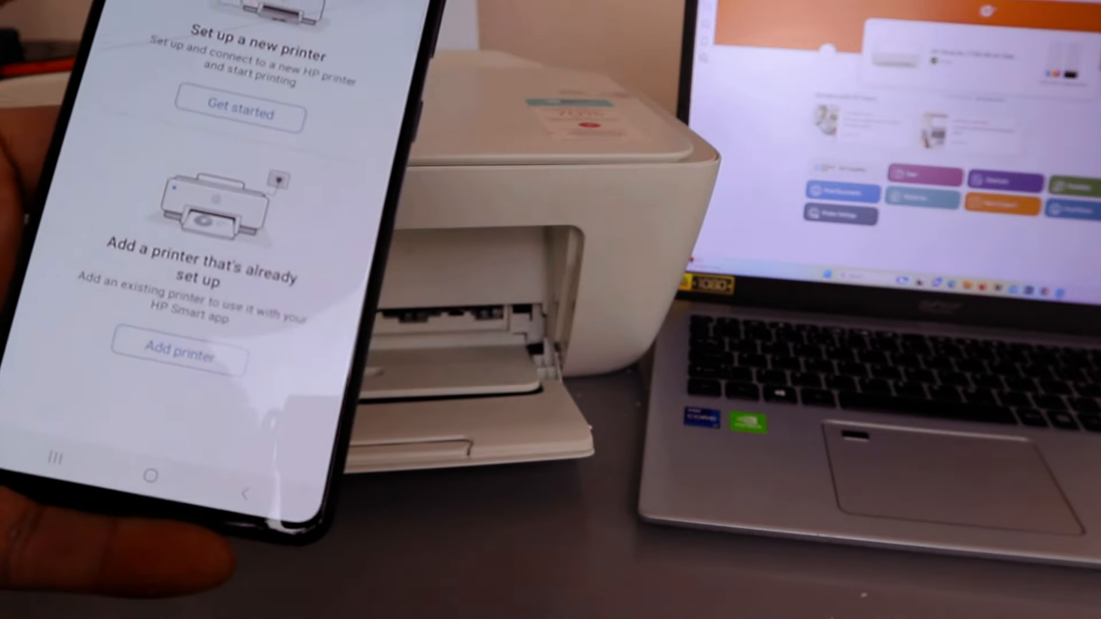
Choose 'Add printer' under 'Add a printer that's already set up' in the phone app
{"action": "left_click", "coordinate": [179, 356]}
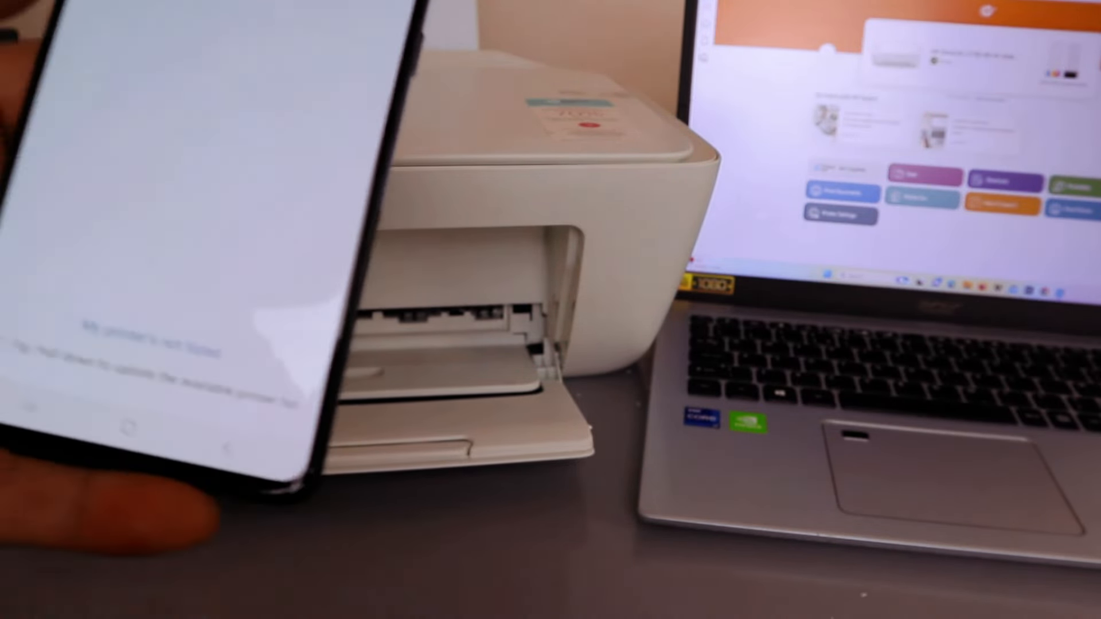